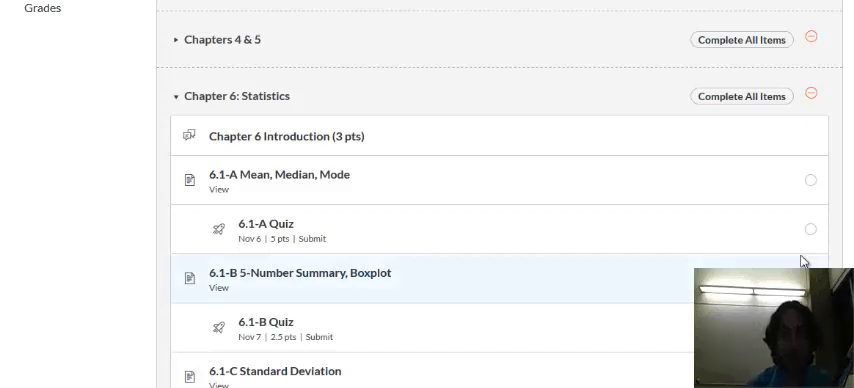
mouse_move(280, 96)
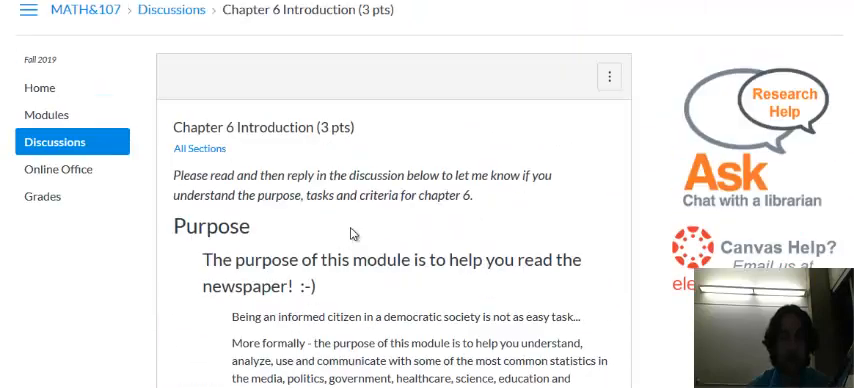
Scroll through the PubMed Central article on mercury levels in Mexico City seafood and residents
scroll(down, 3)
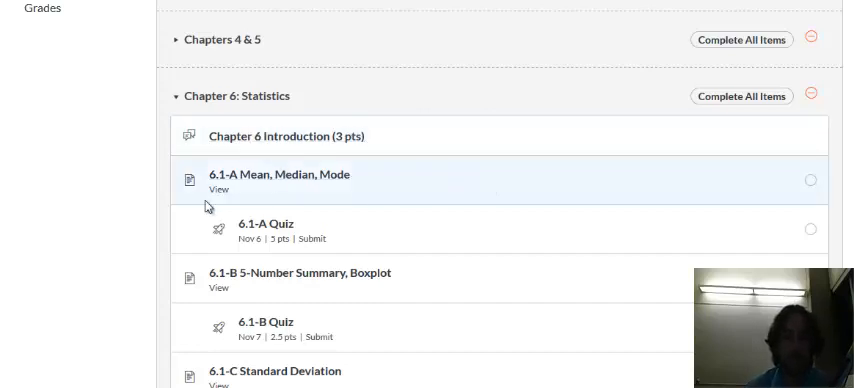
mouse_move(424, 178)
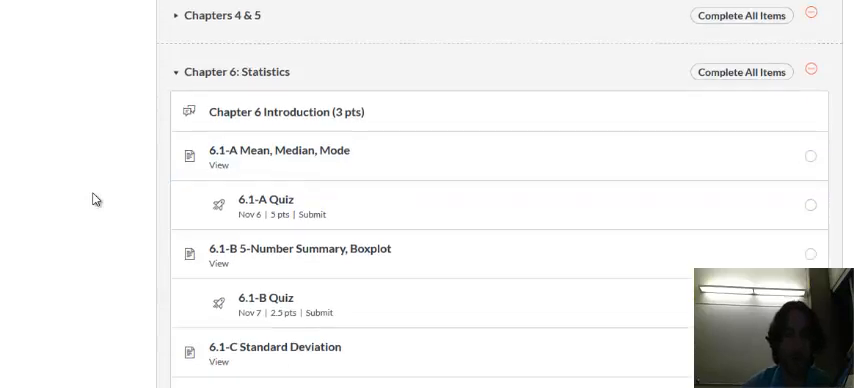
scroll(down, 3)
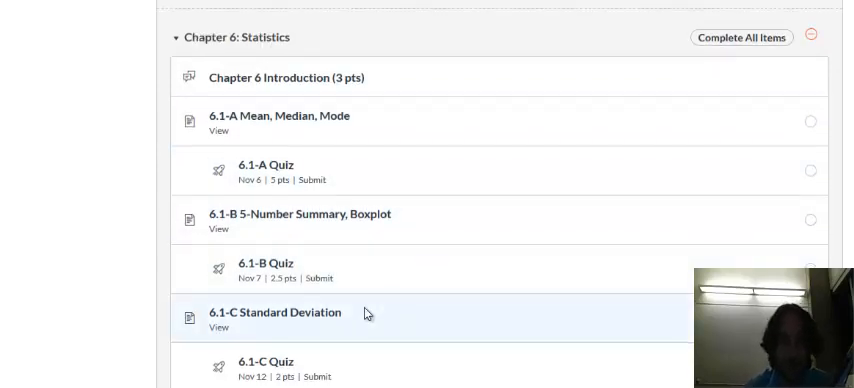
scroll(down, 3)
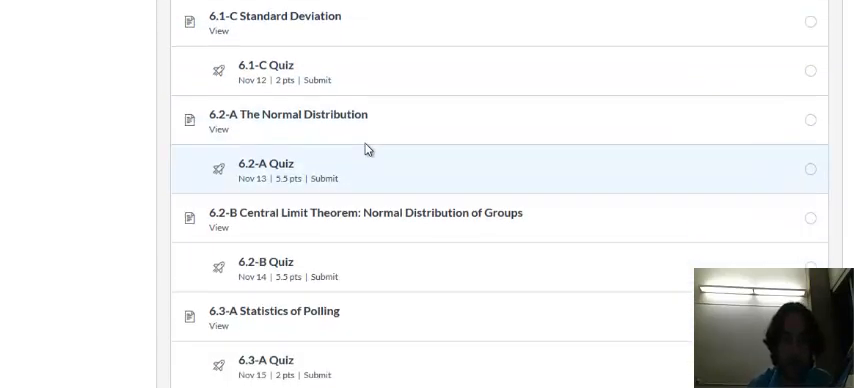
scroll(down, 3)
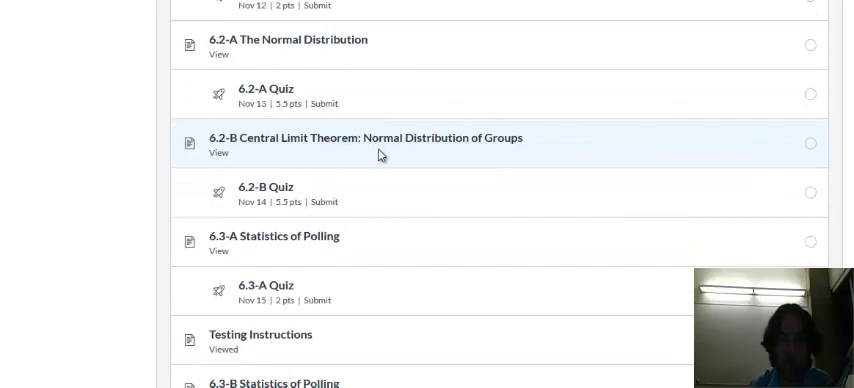
scroll(down, 3)
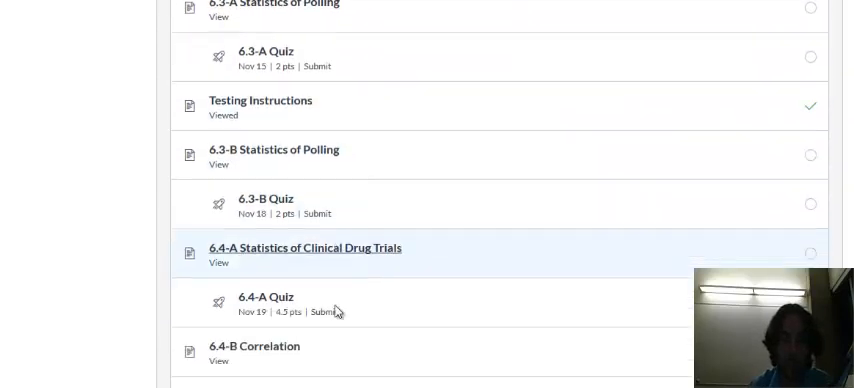
scroll(down, 3)
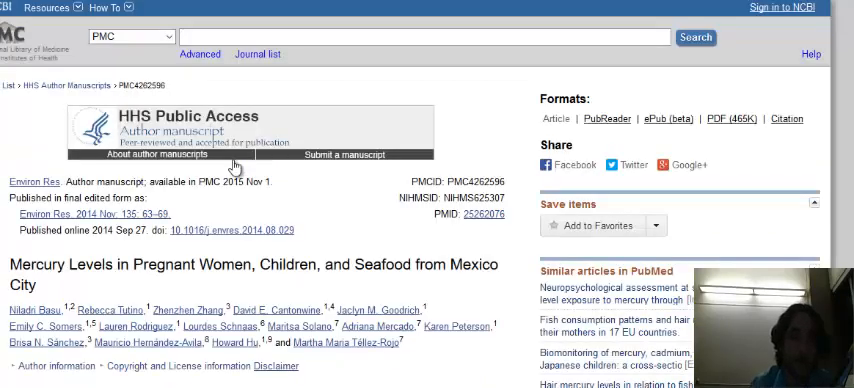
mouse_move(256, 264)
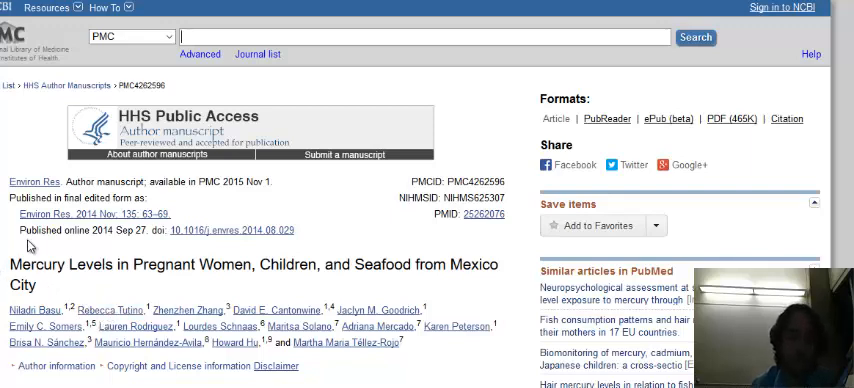
mouse_move(28, 268)
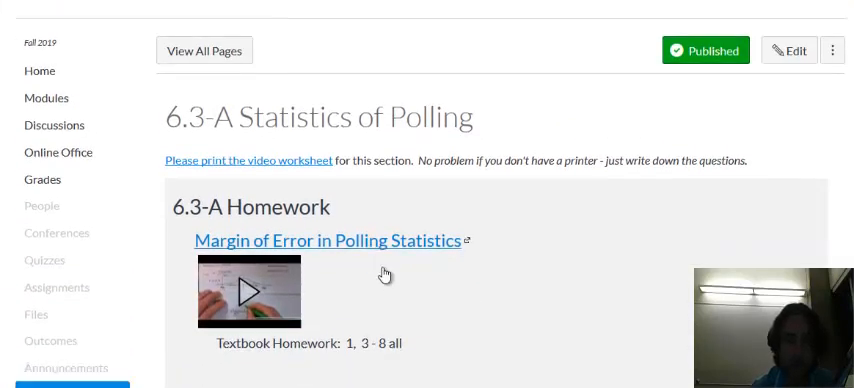
Scroll down the 6.3-A Statistics of Polling page to its homework videos and quiz link
scroll(down, 3)
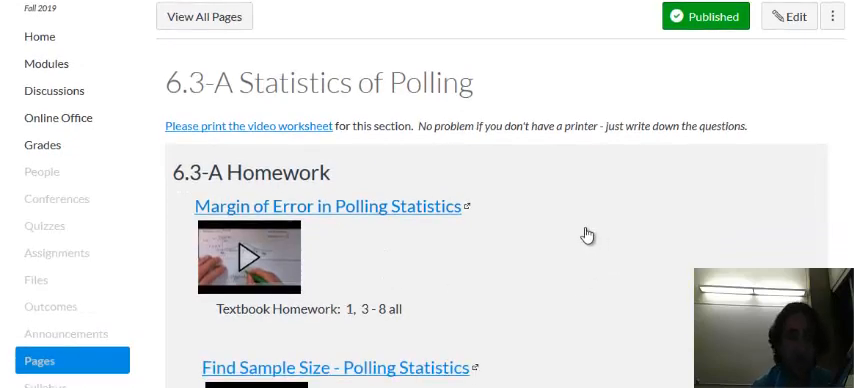
mouse_move(284, 126)
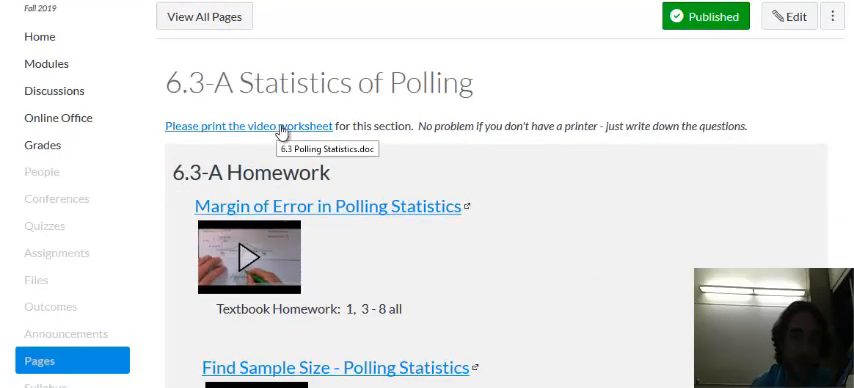
mouse_move(316, 140)
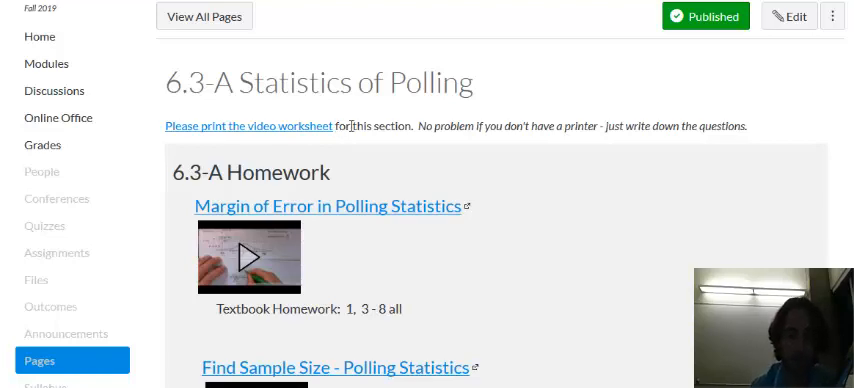
scroll(down, 3)
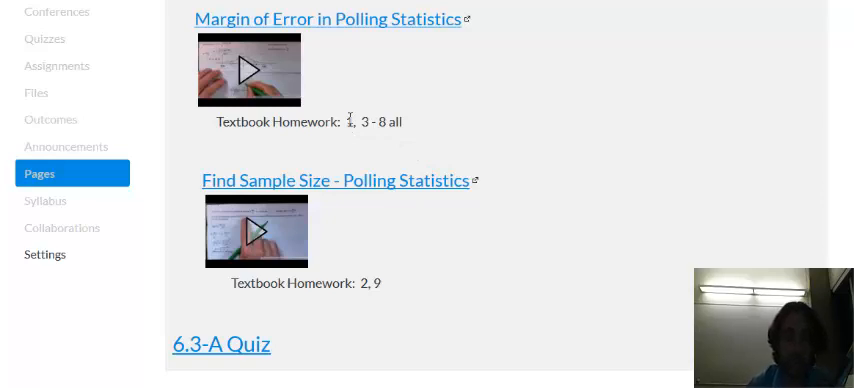
mouse_move(450, 276)
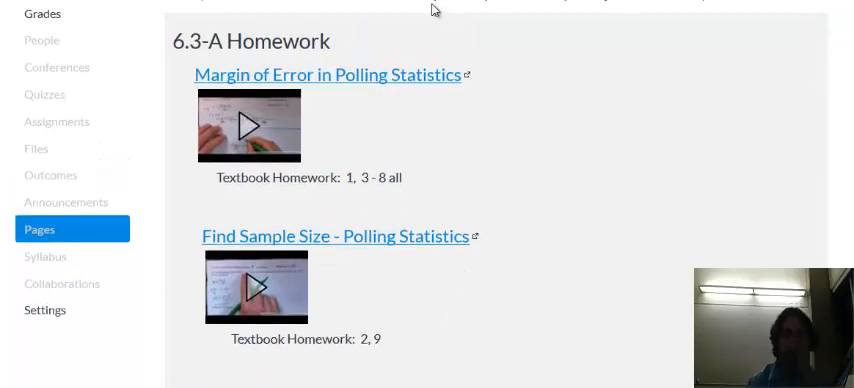
Check the homework Discussion link options and expand the Campaign Spending video into a player
scroll(down, 3)
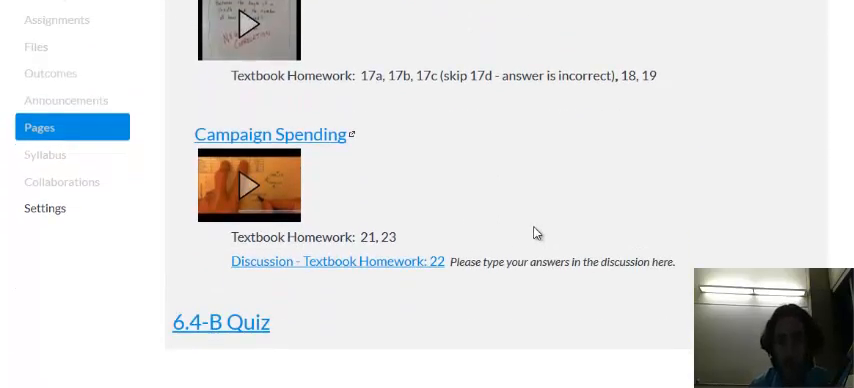
scroll(down, 3)
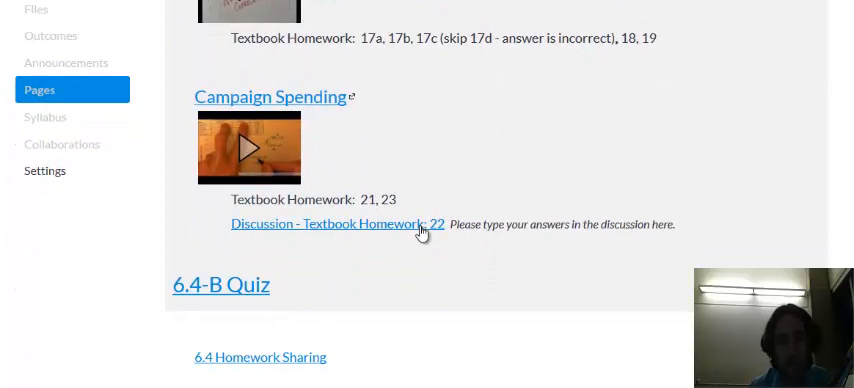
right_click(422, 232)
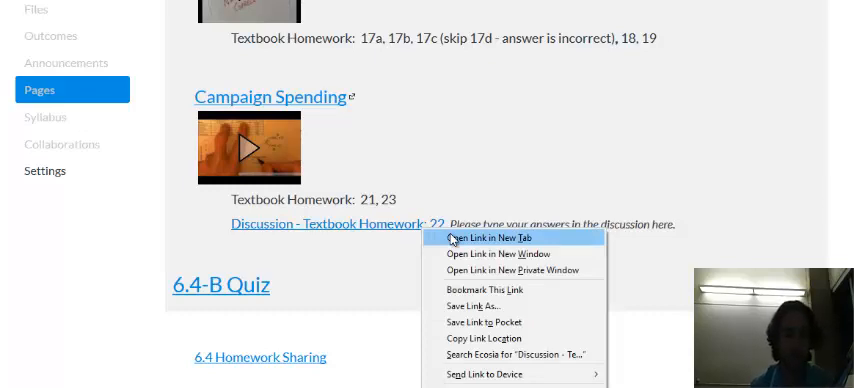
mouse_move(422, 172)
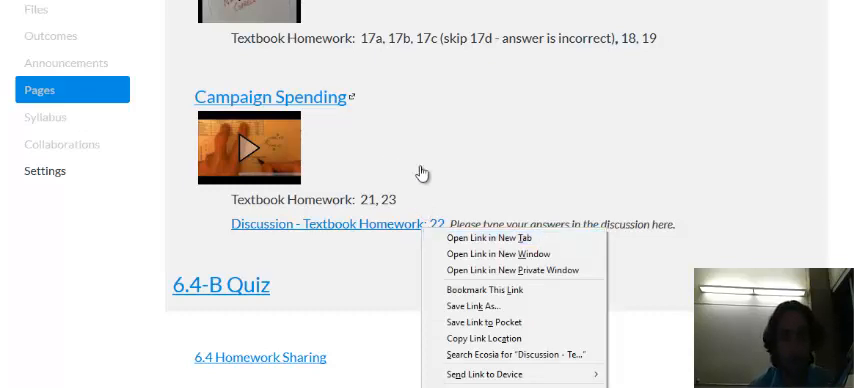
click(248, 148)
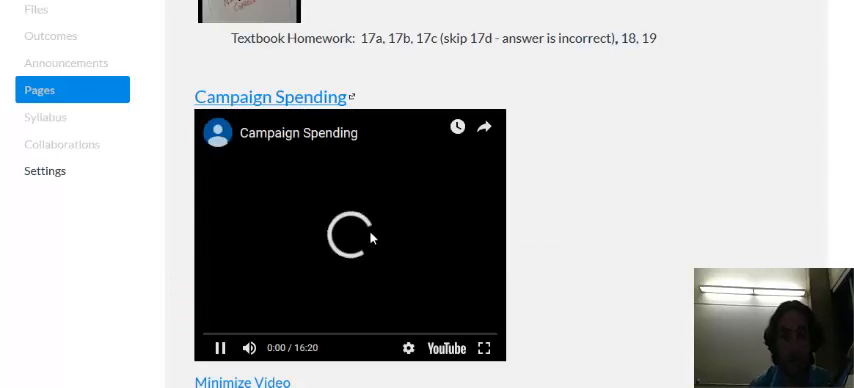
scroll(down, 3)
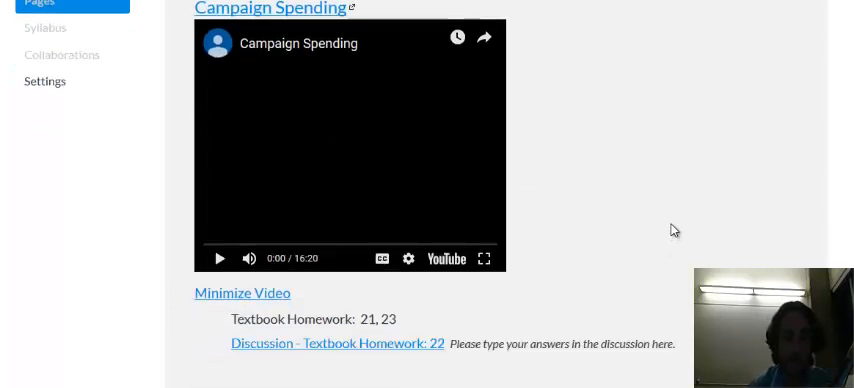
scroll(down, 3)
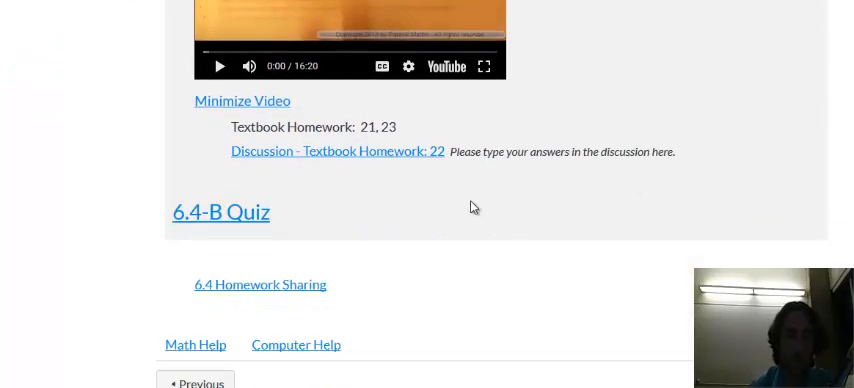
mouse_move(676, 260)
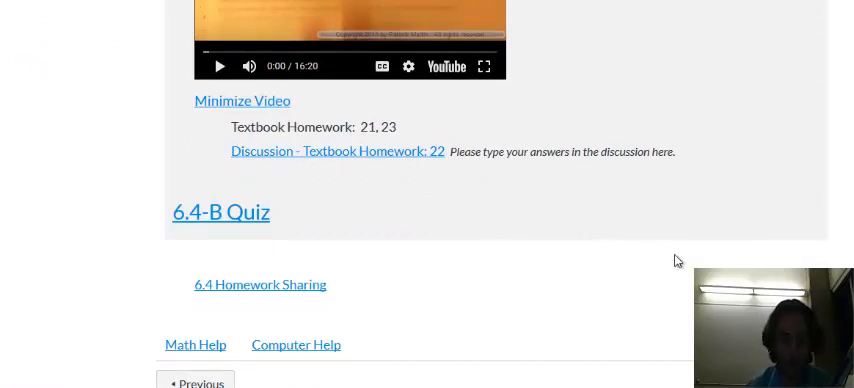
mouse_move(536, 182)
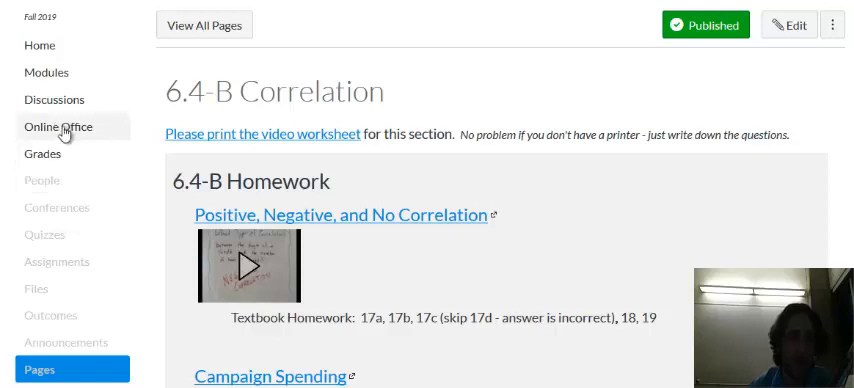
click(58, 126)
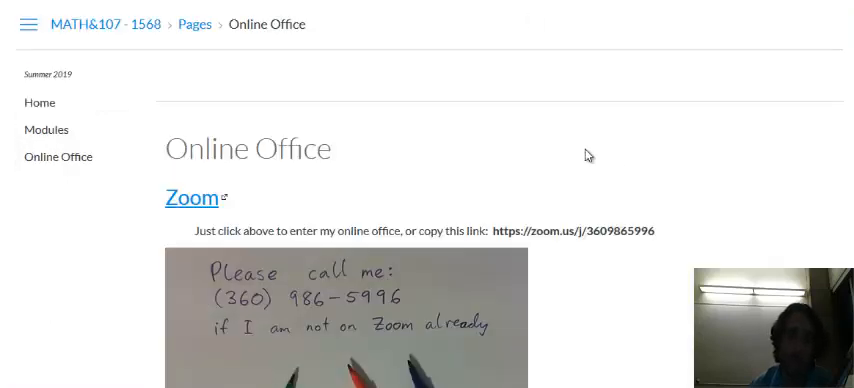
scroll(down, 3)
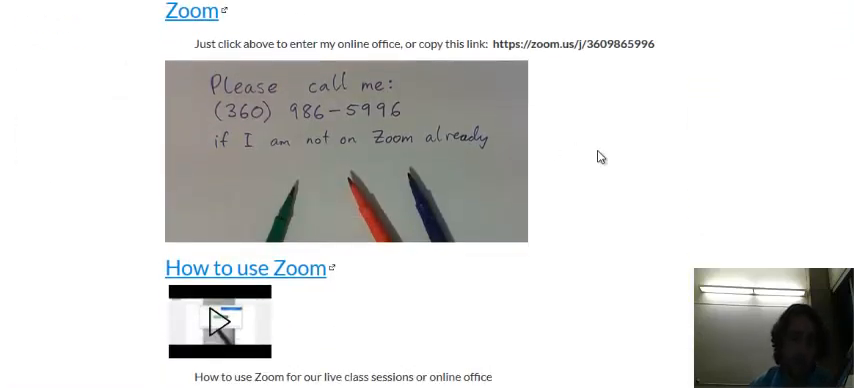
scroll(down, 3)
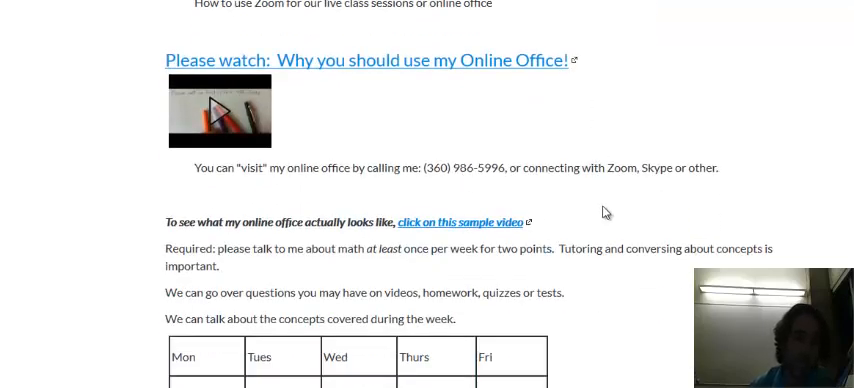
scroll(down, 3)
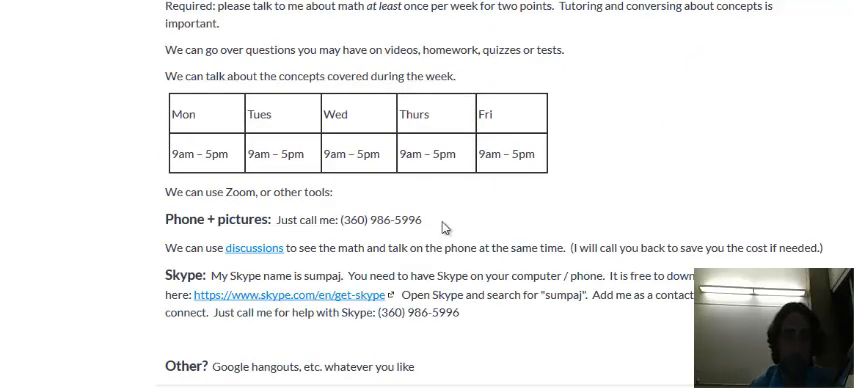
scroll(up, 3)
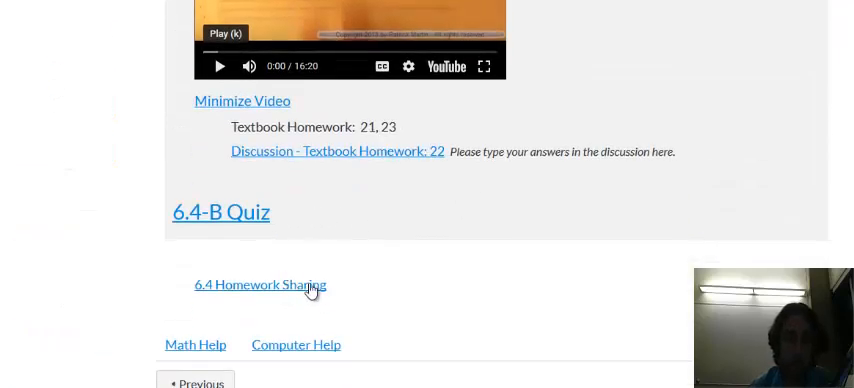
mouse_move(478, 178)
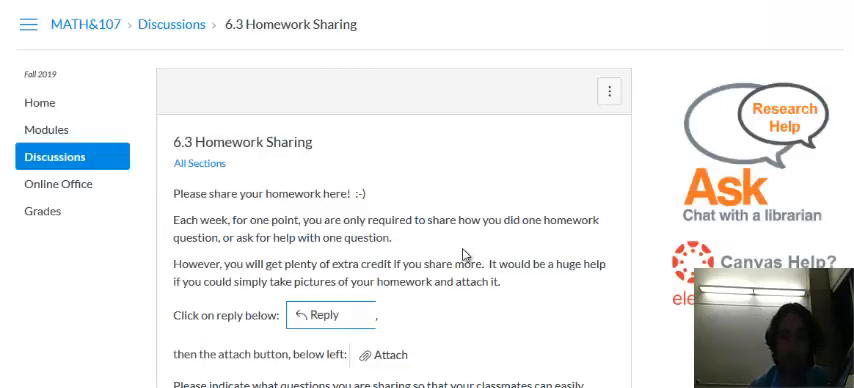
Scroll down the 6.3 Homework Sharing discussion to the instructor's answer links
scroll(down, 3)
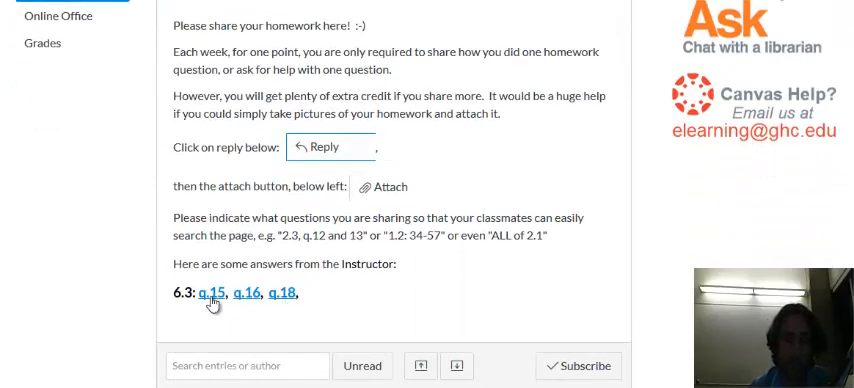
scroll(down, 3)
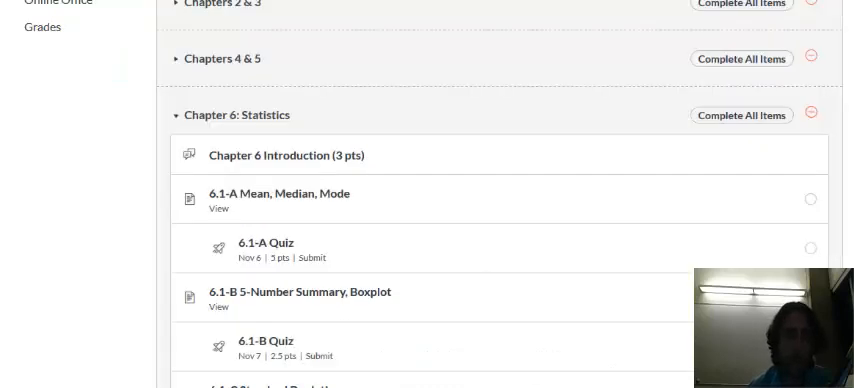
Scroll through Chapter 6: Statistics to the review quizzes and Chapter 6 Test
scroll(down, 3)
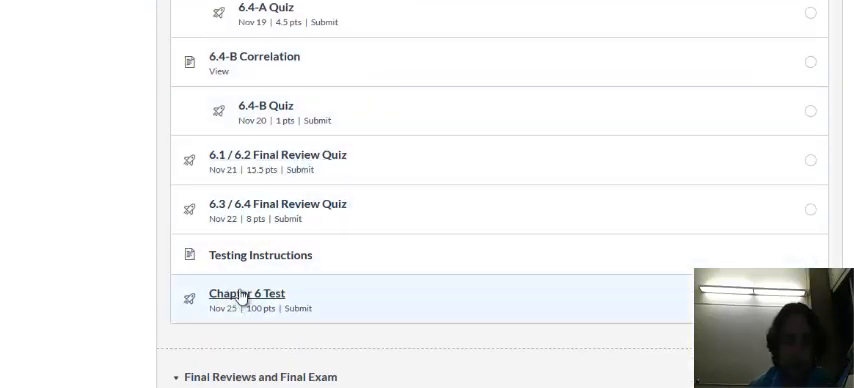
mouse_move(200, 158)
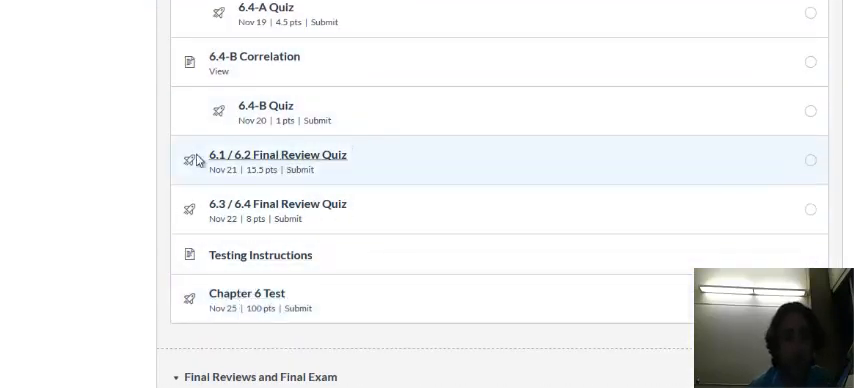
mouse_move(268, 202)
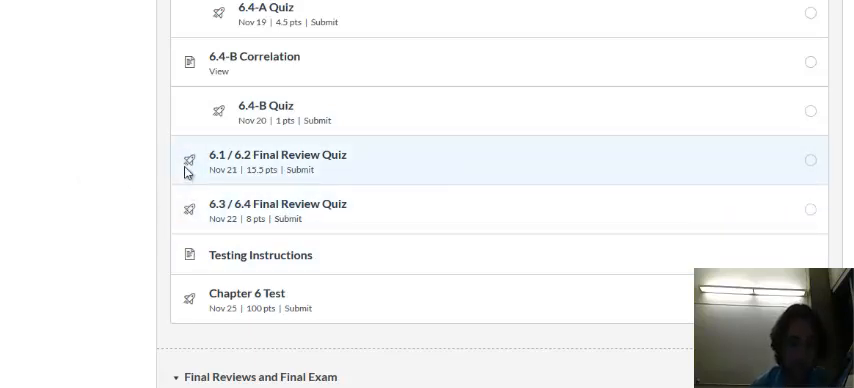
mouse_move(108, 180)
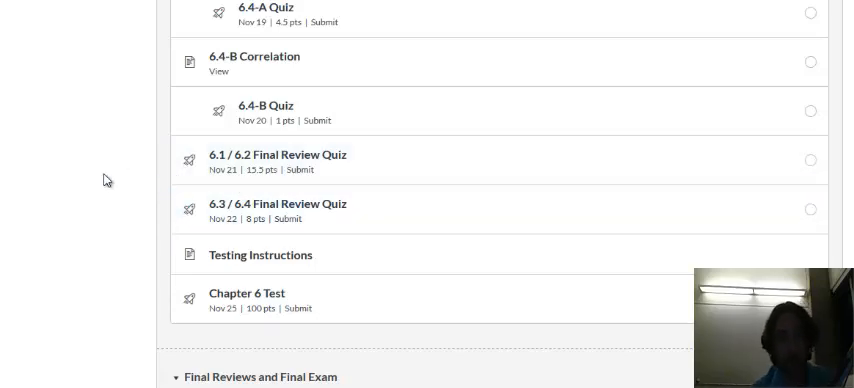
scroll(down, 3)
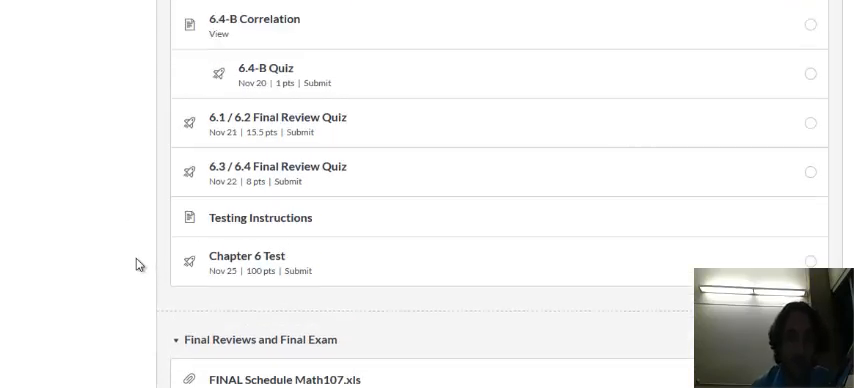
mouse_move(500, 152)
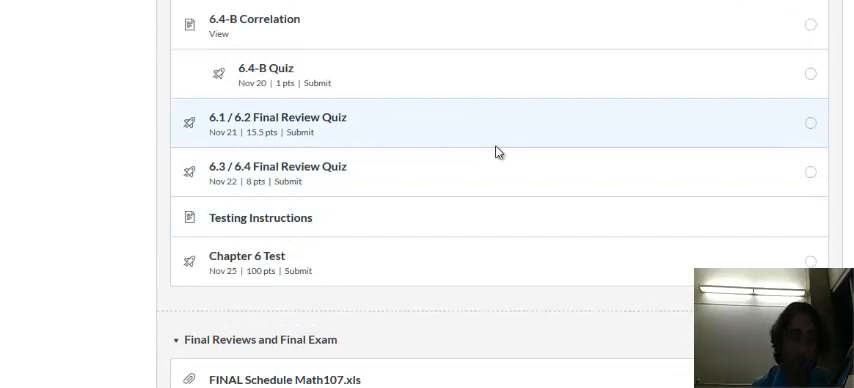
mouse_move(312, 260)
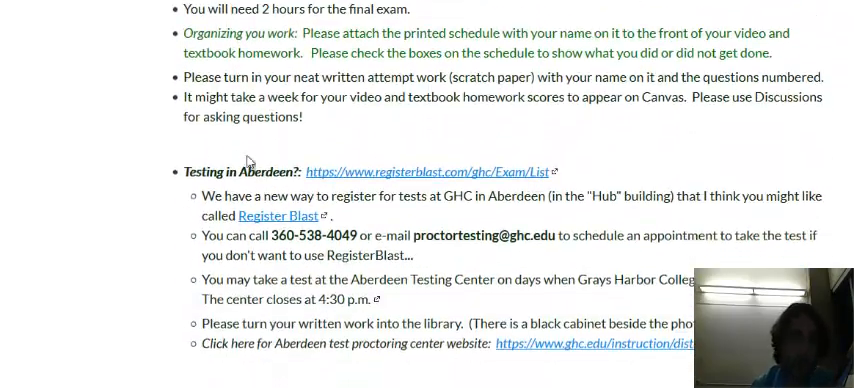
mouse_move(398, 196)
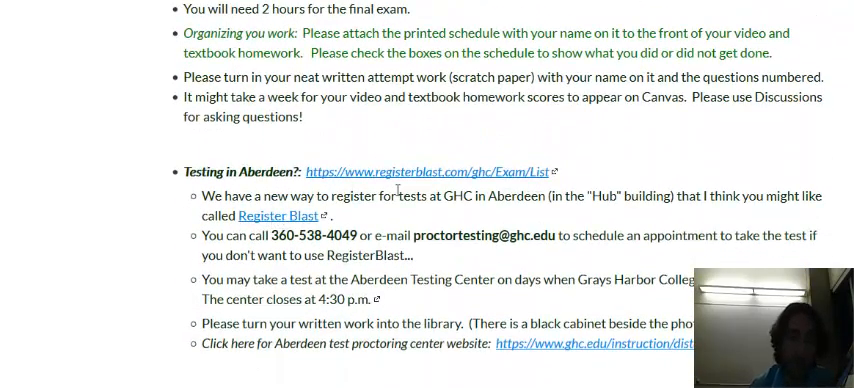
Scroll through the Testing Instructions page's Aberdeen and Raymond testing details
scroll(down, 3)
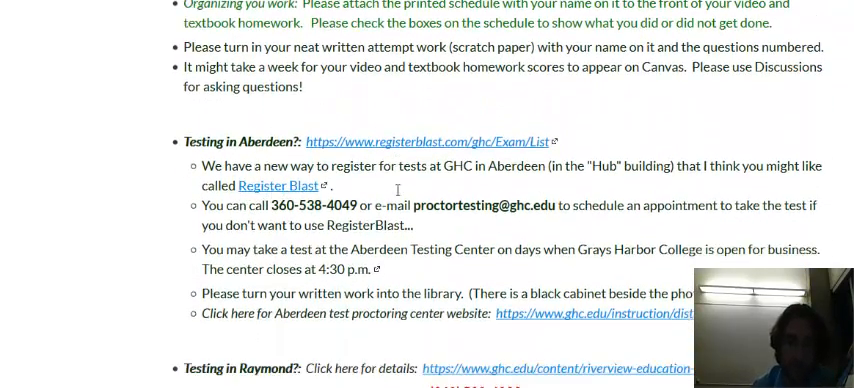
scroll(down, 3)
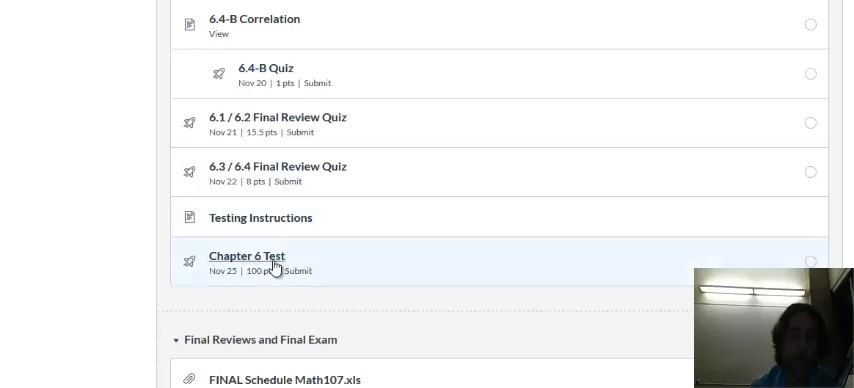
mouse_move(404, 264)
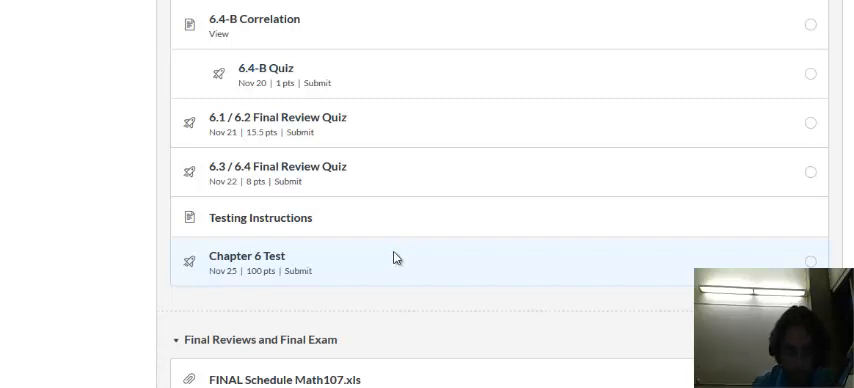
Scroll past the Chapter 6 Test into the Final Reviews and Final Exam module items
scroll(down, 3)
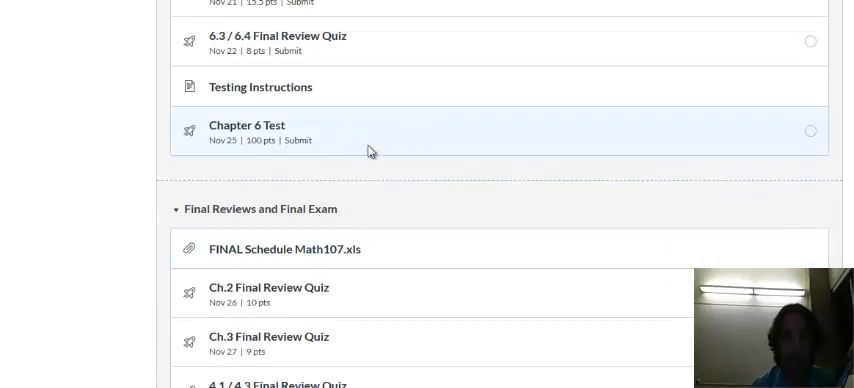
scroll(down, 3)
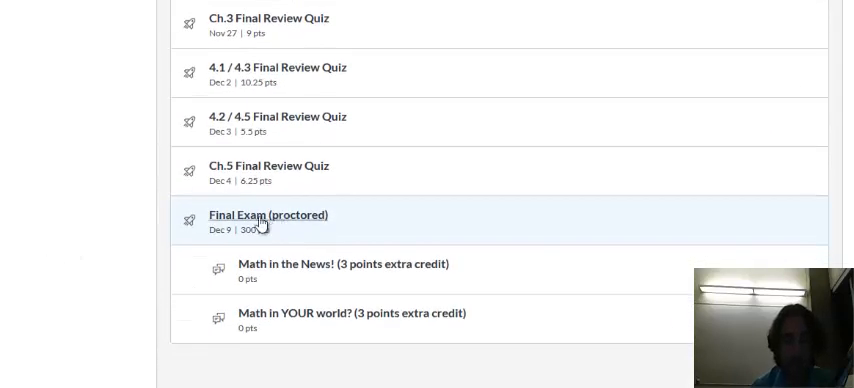
mouse_move(110, 222)
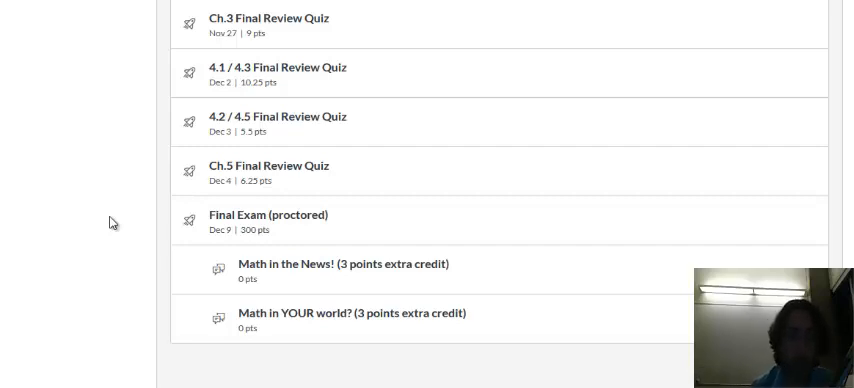
scroll(up, 3)
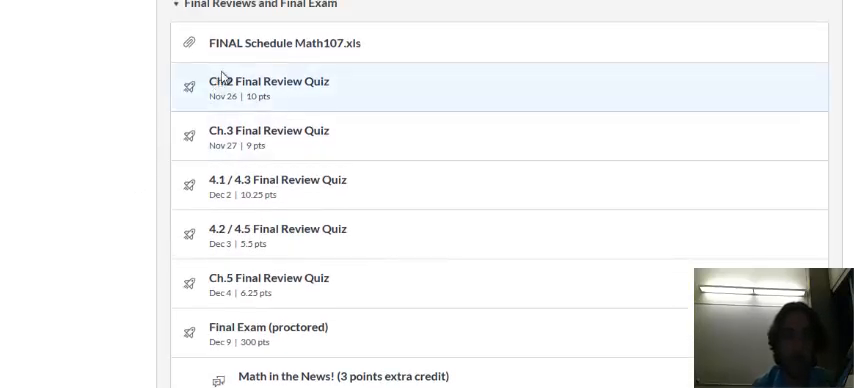
mouse_move(120, 204)
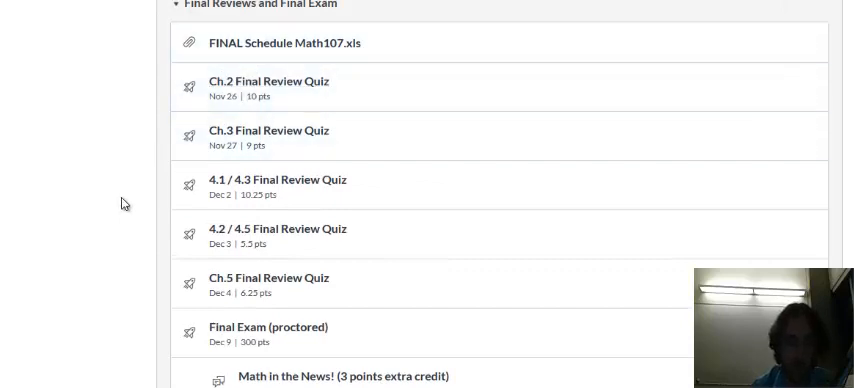
mouse_move(100, 164)
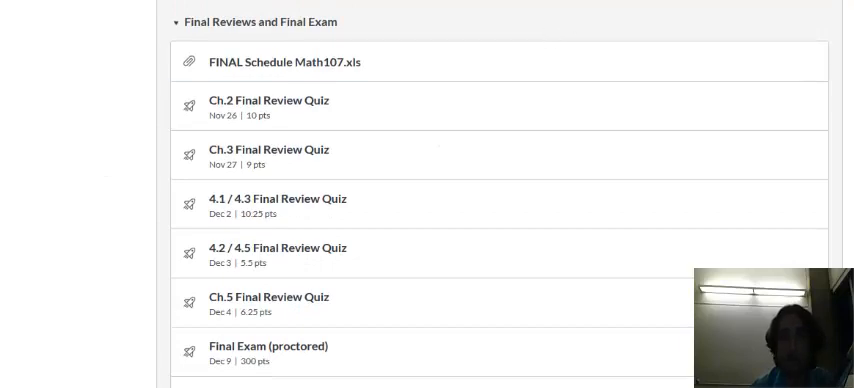
scroll(up, 3)
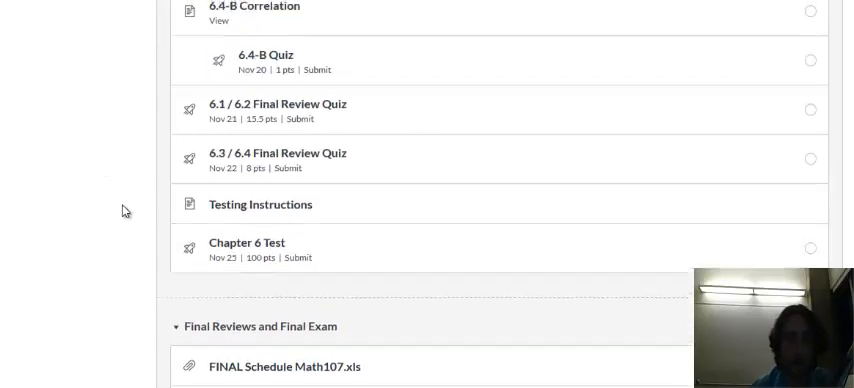
scroll(up, 3)
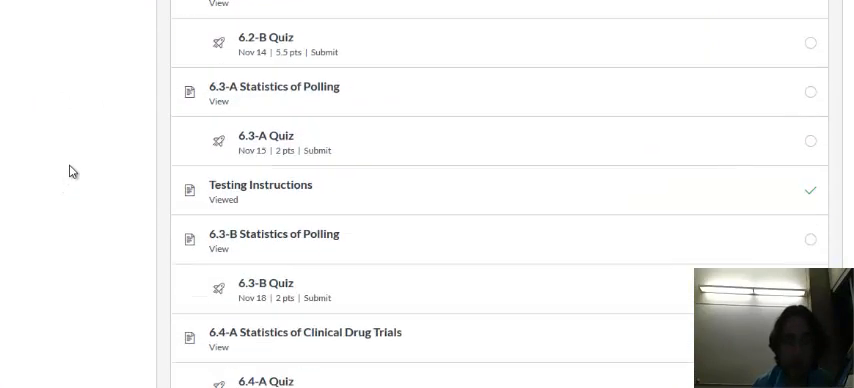
scroll(down, 3)
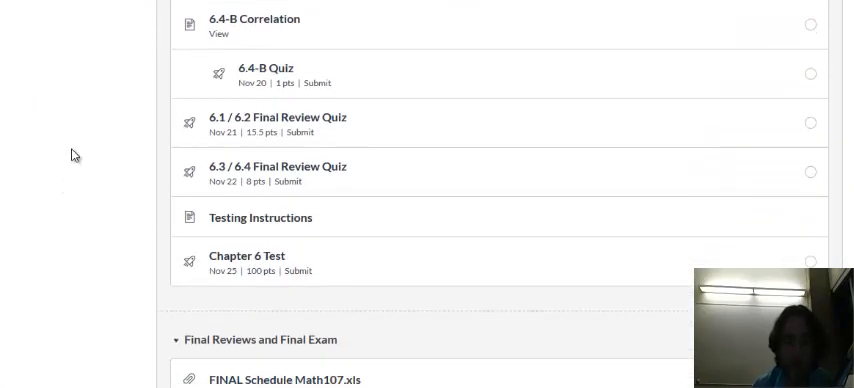
mouse_move(80, 132)
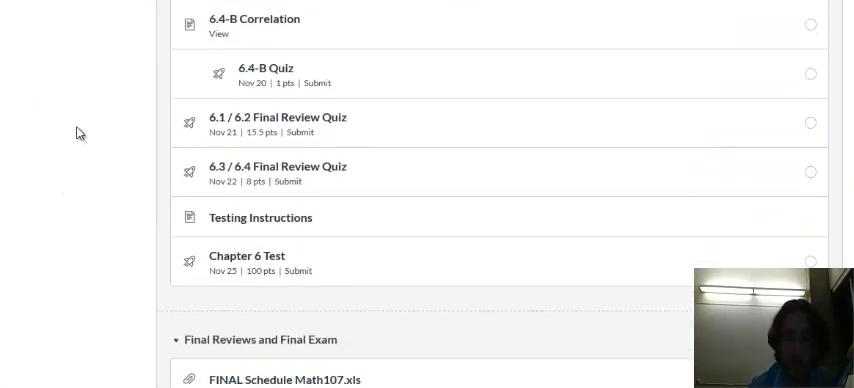